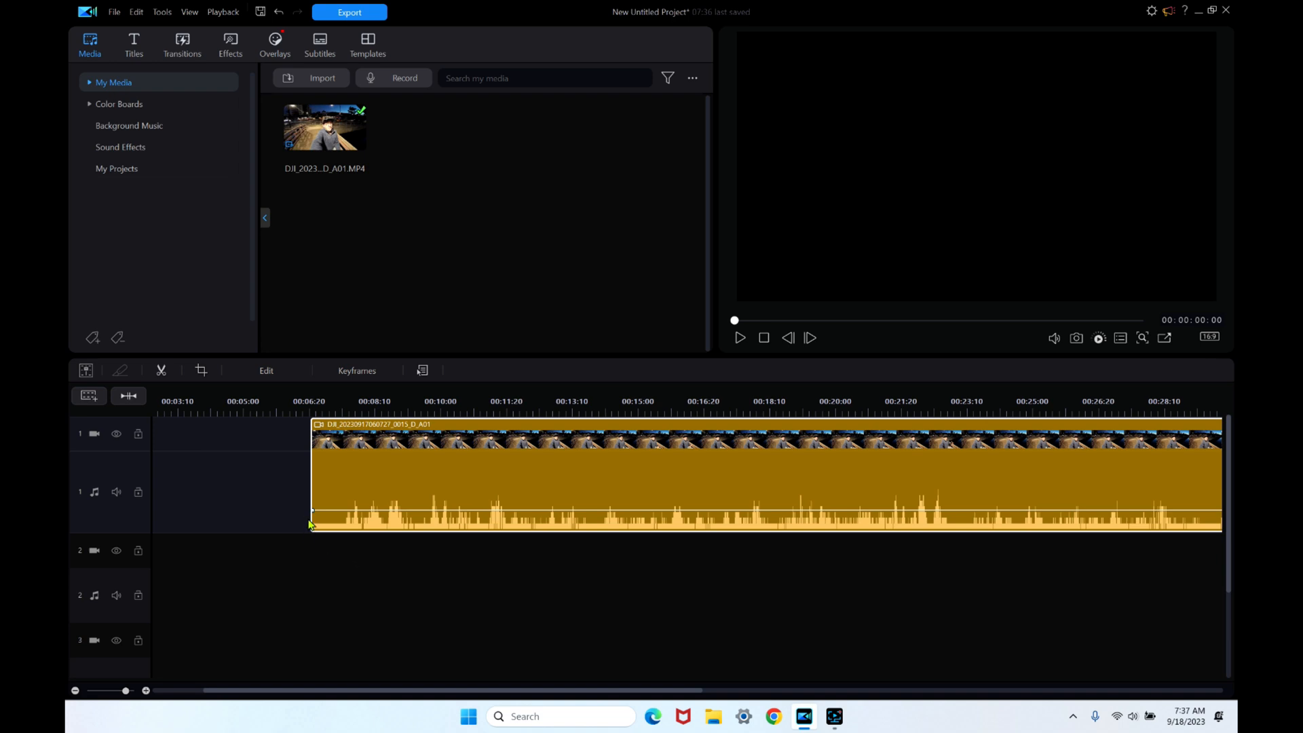
mouse_move(312, 521)
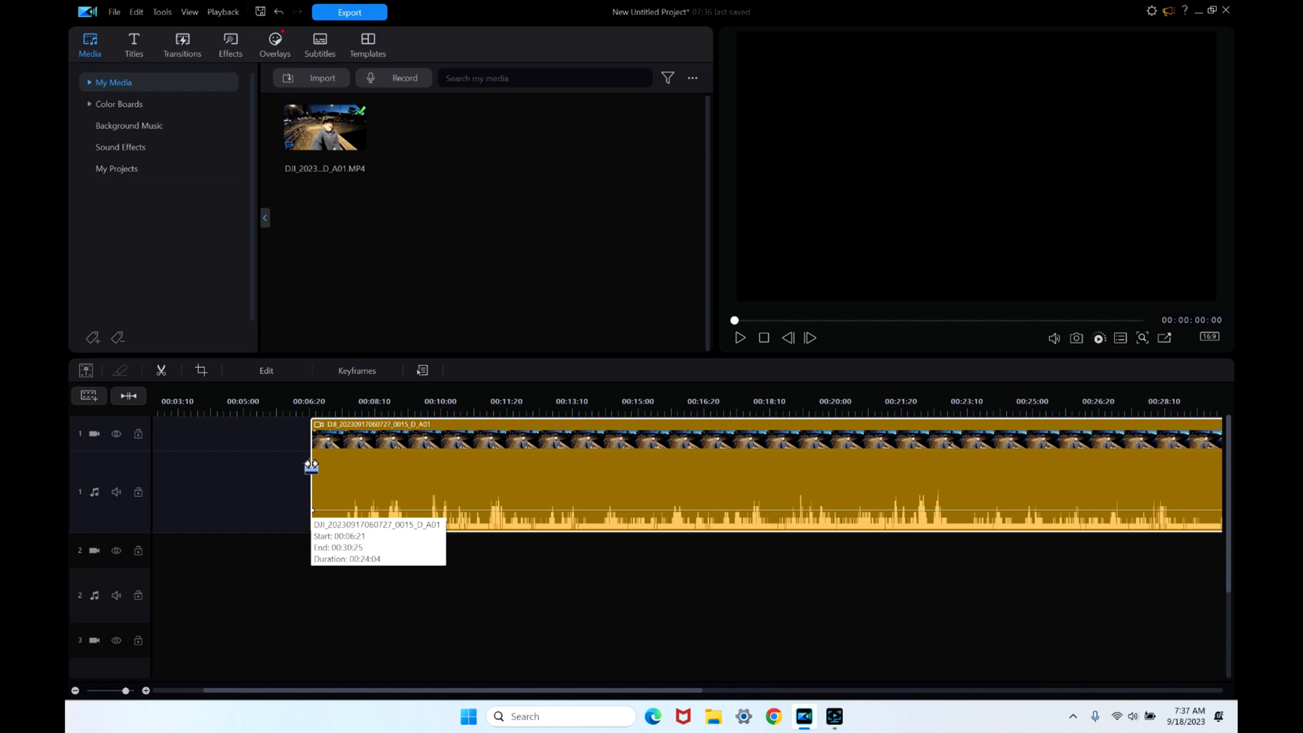
mouse_move(304, 473)
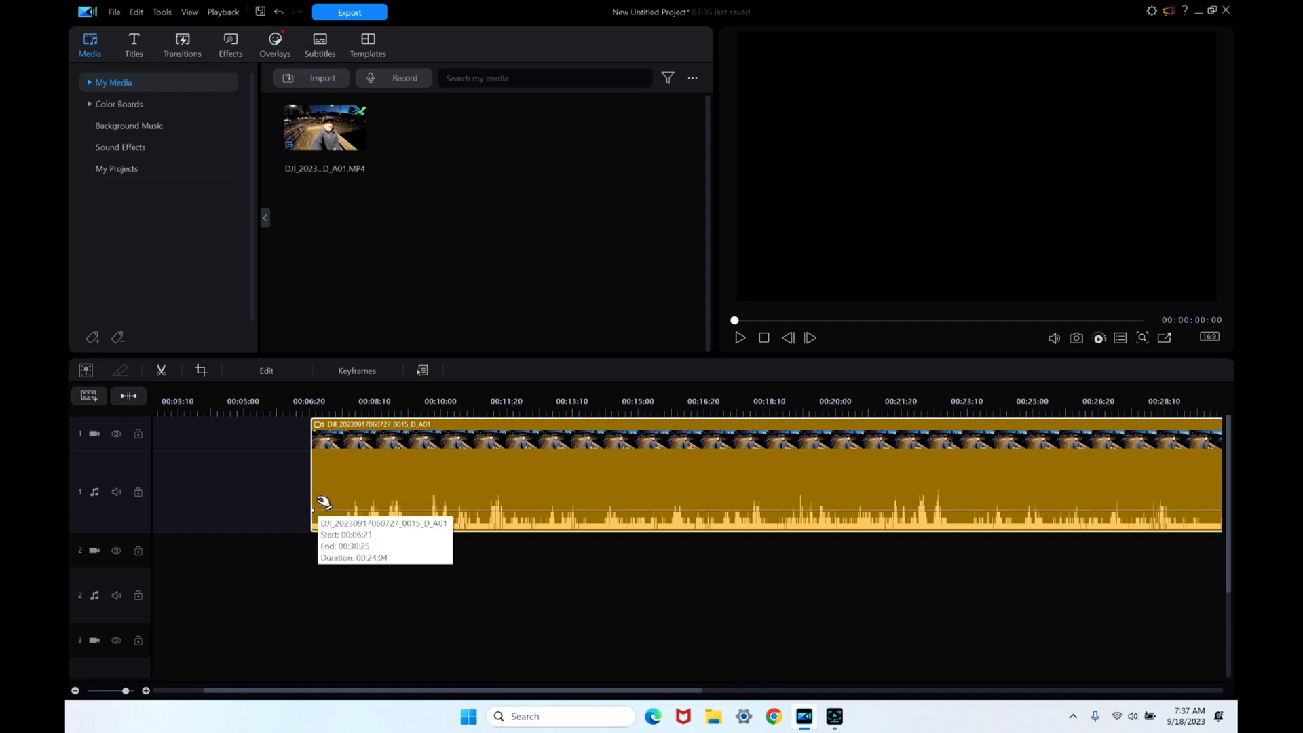
mouse_move(454, 512)
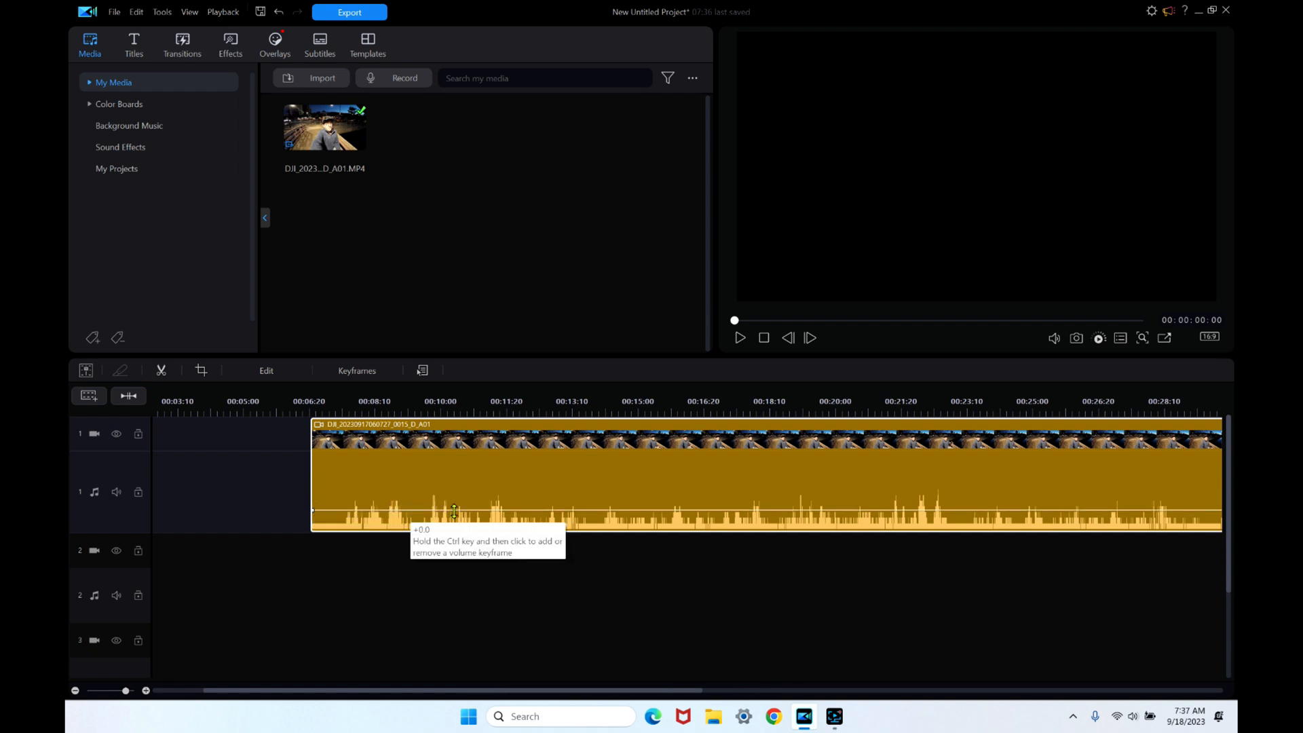
Step: Drag the clip's left edge to the playhead near 11:20 so the trim menu appears
click(497, 408)
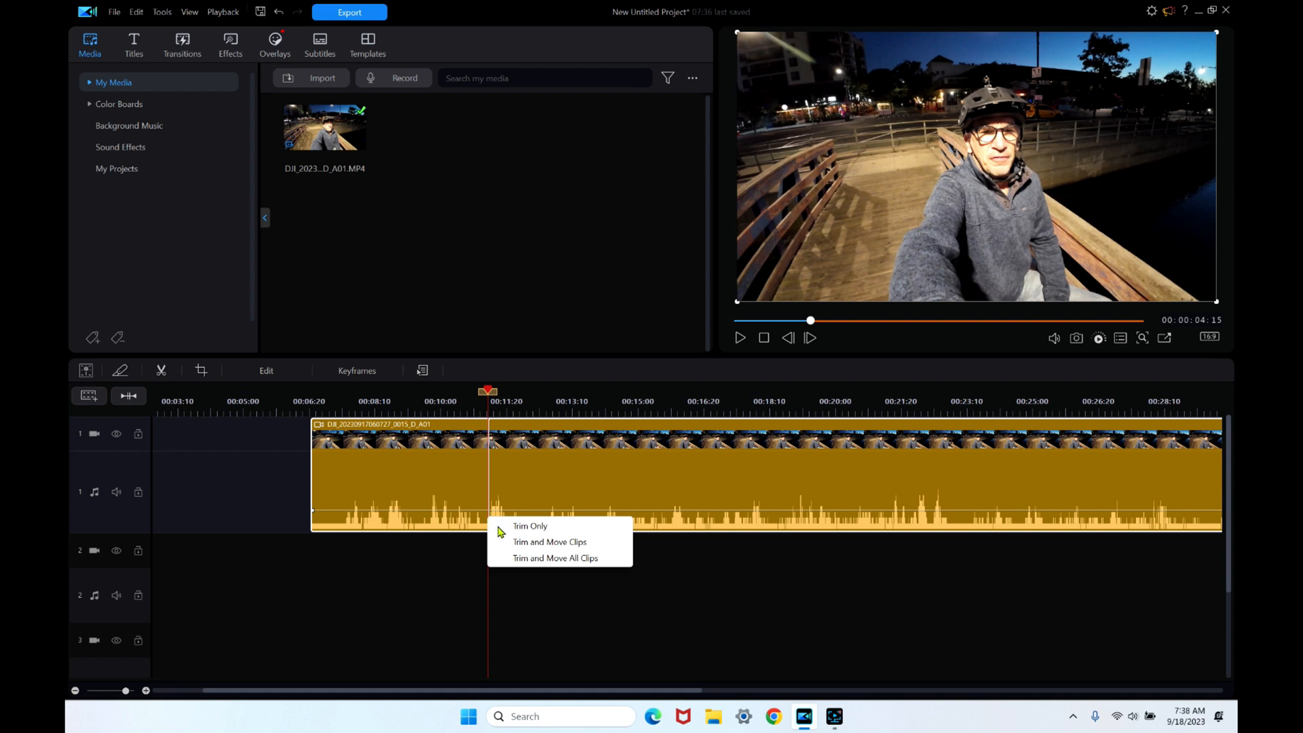
mouse_move(521, 562)
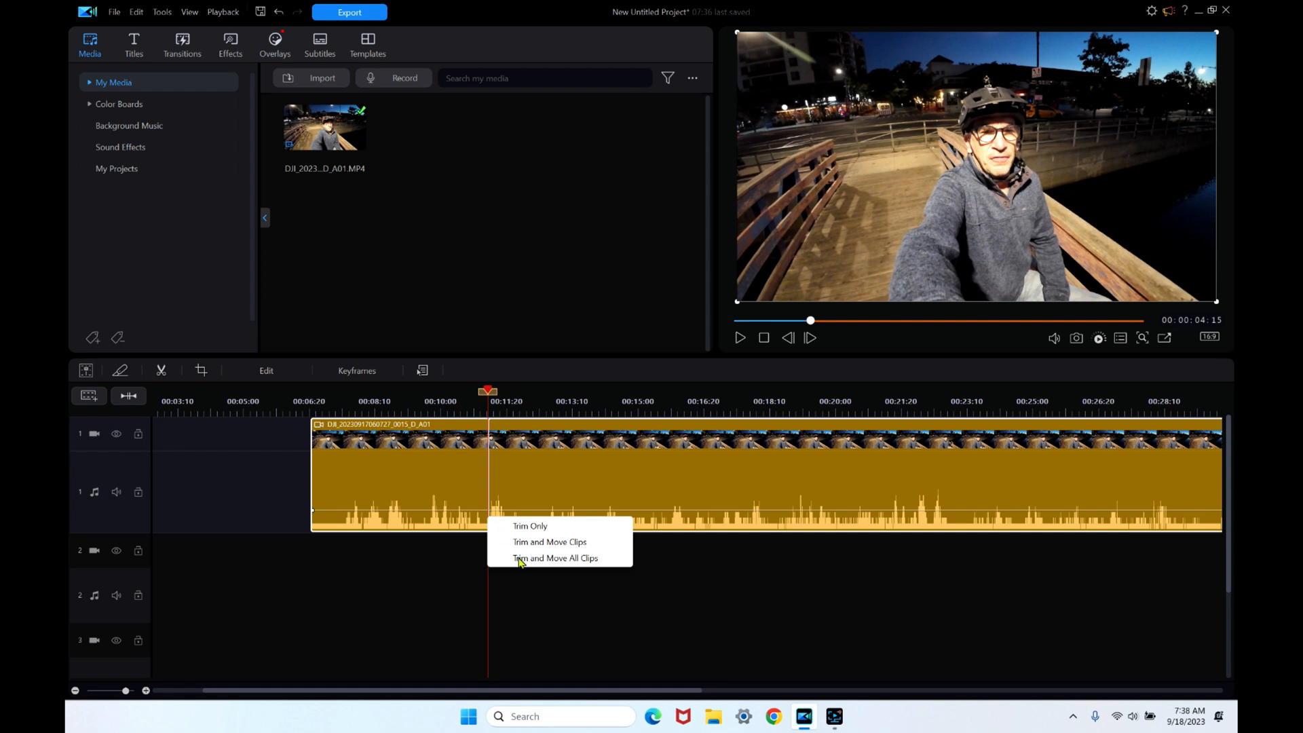
mouse_move(532, 537)
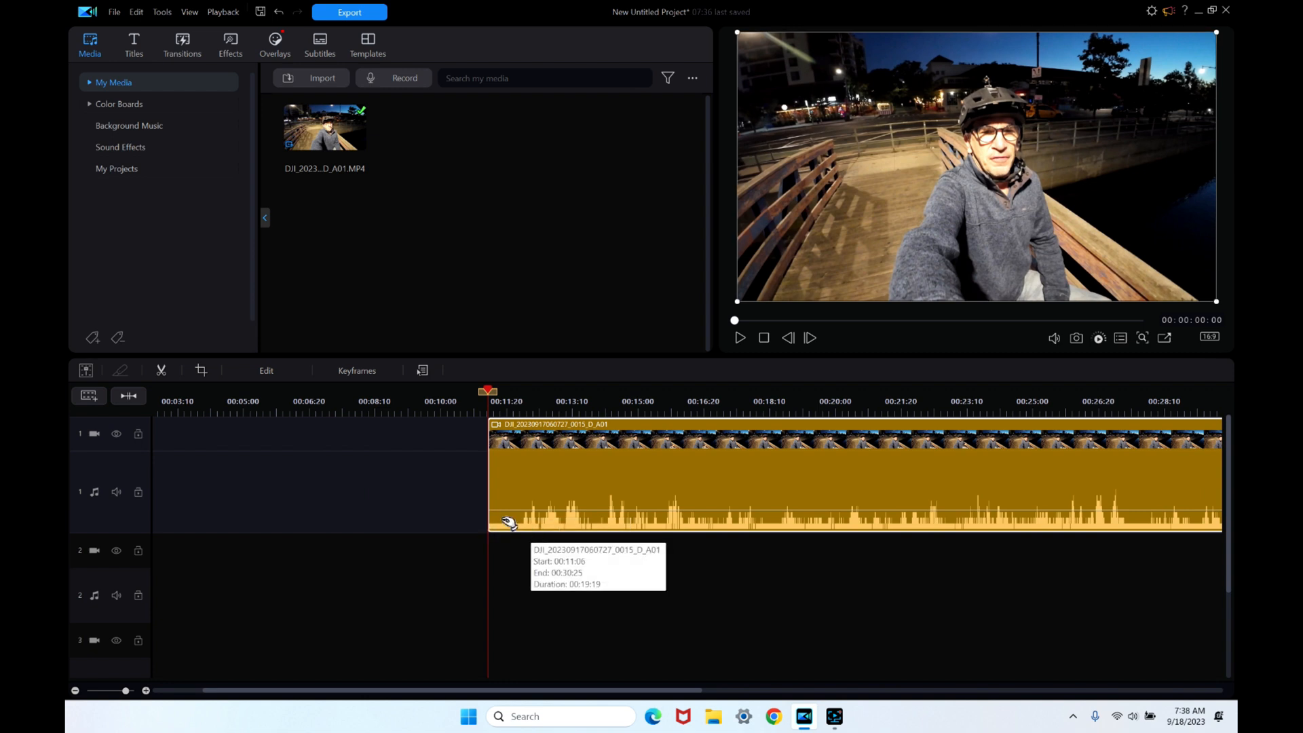
mouse_move(554, 521)
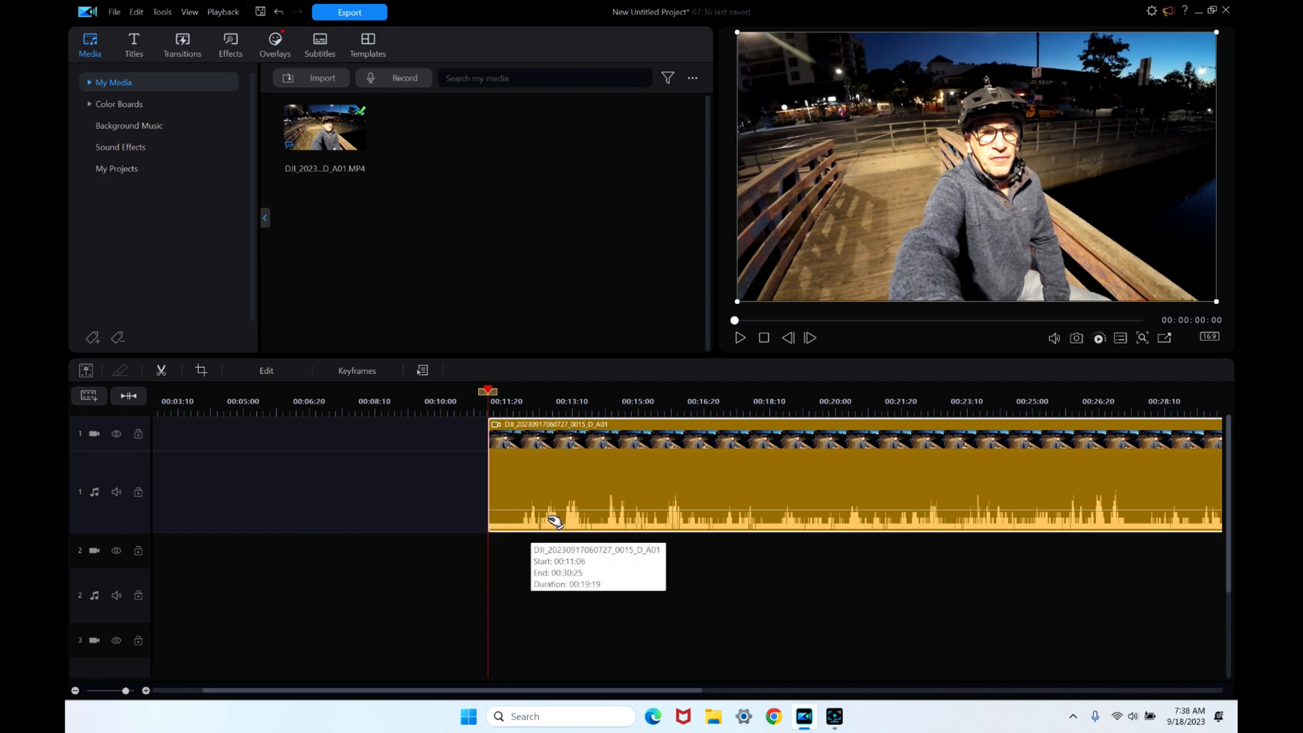
mouse_move(665, 509)
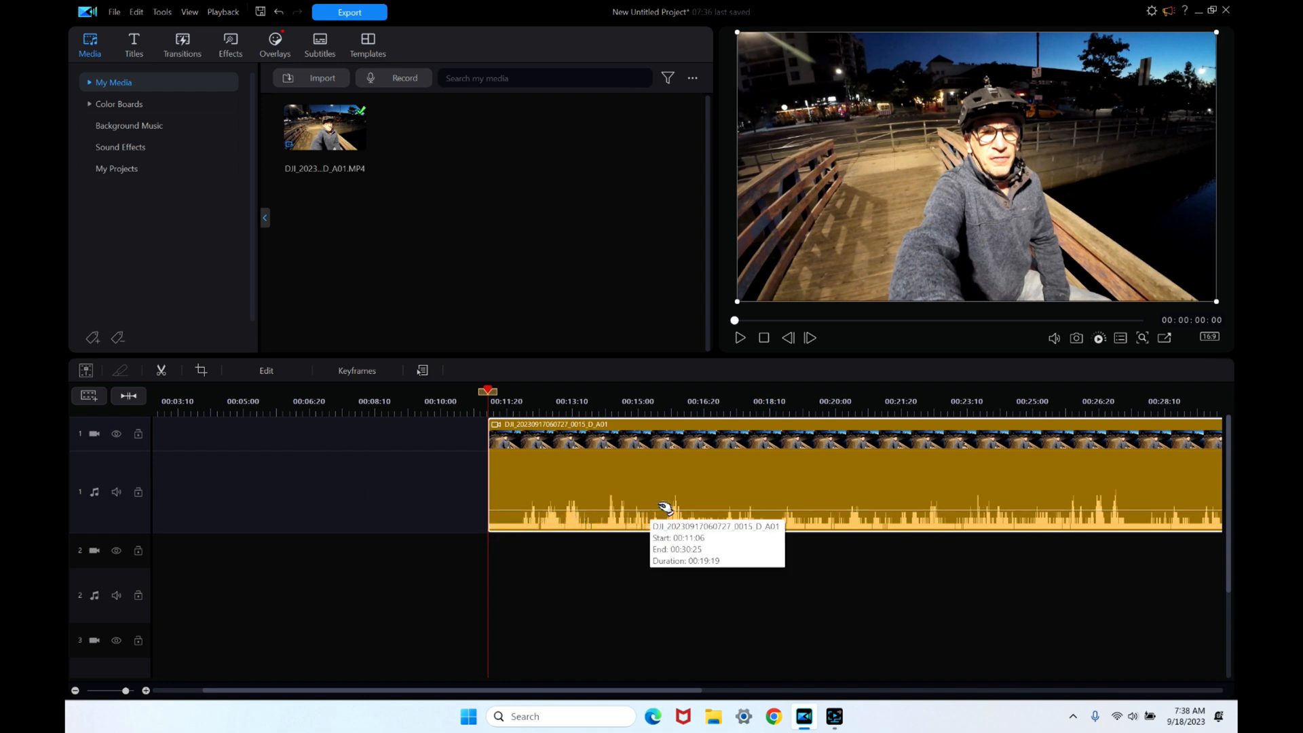
Step: Choose Trim Only so the clip starts at 00:11:06 and preview from the new start
click(738, 338)
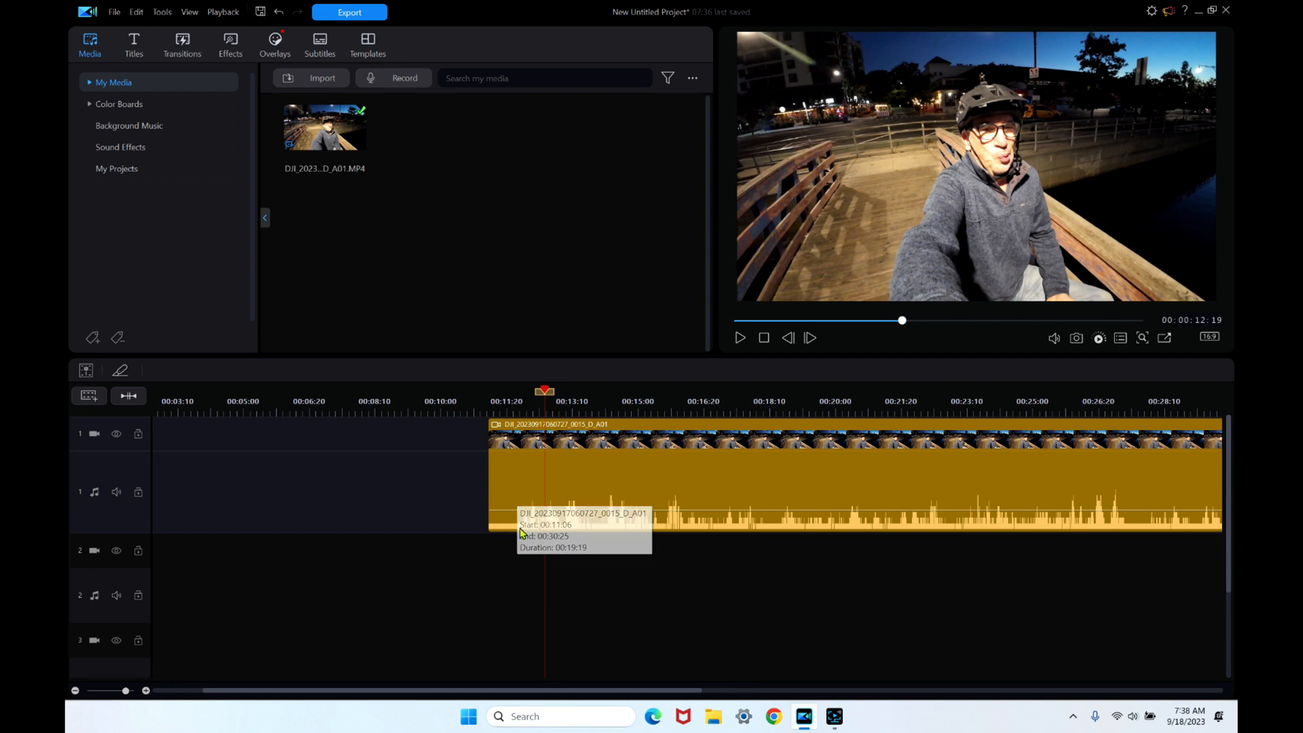
mouse_move(505, 483)
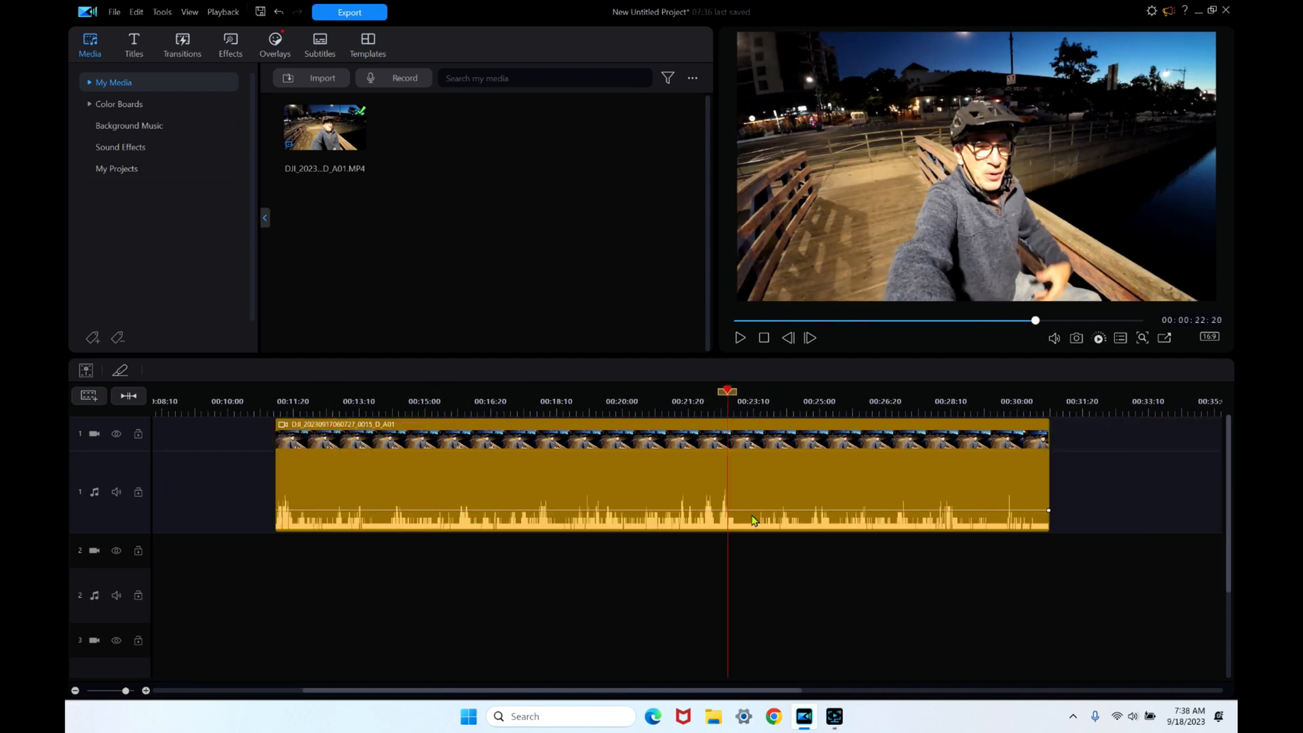
mouse_move(1051, 486)
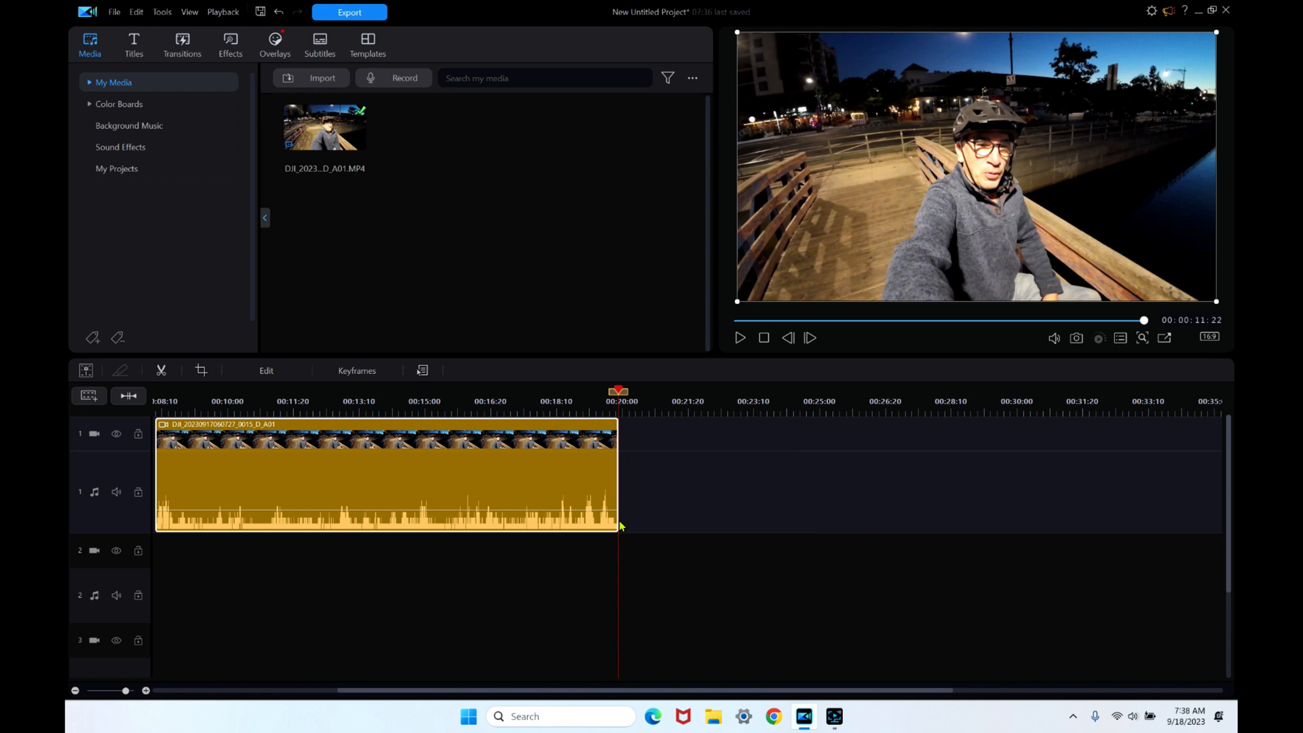
mouse_move(616, 524)
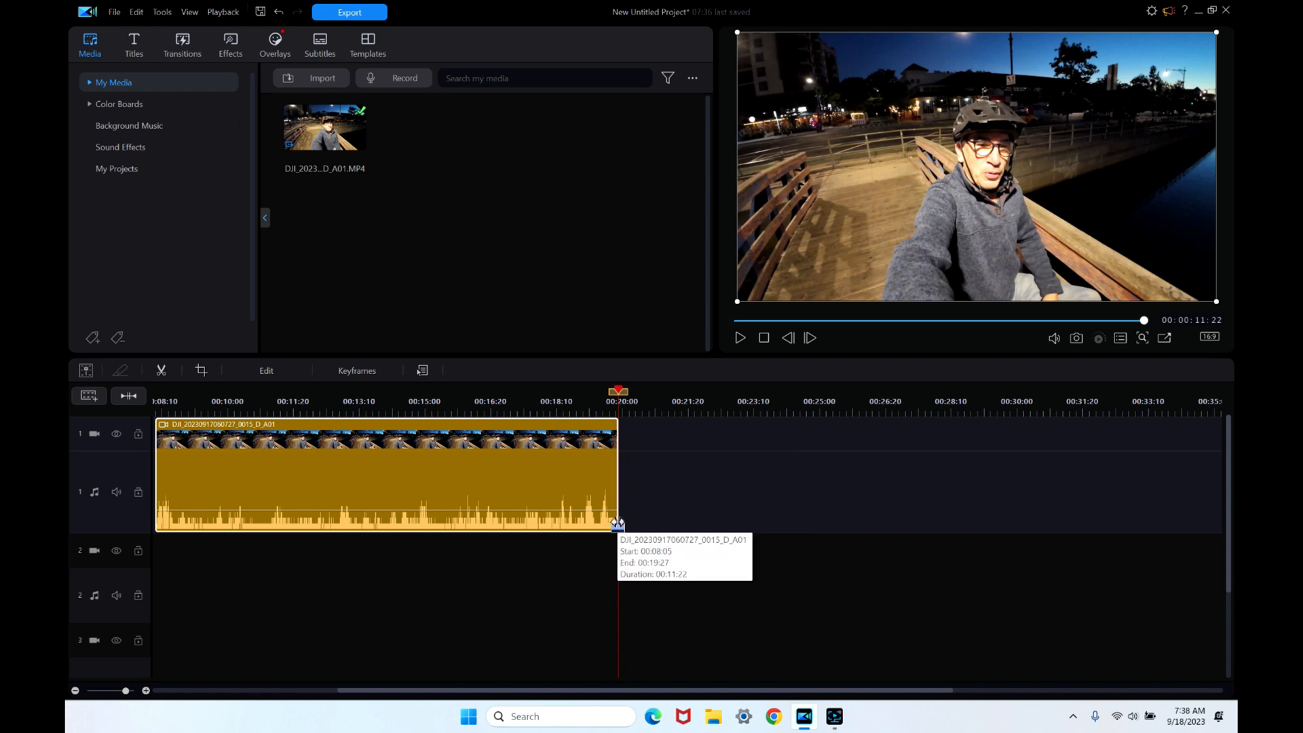